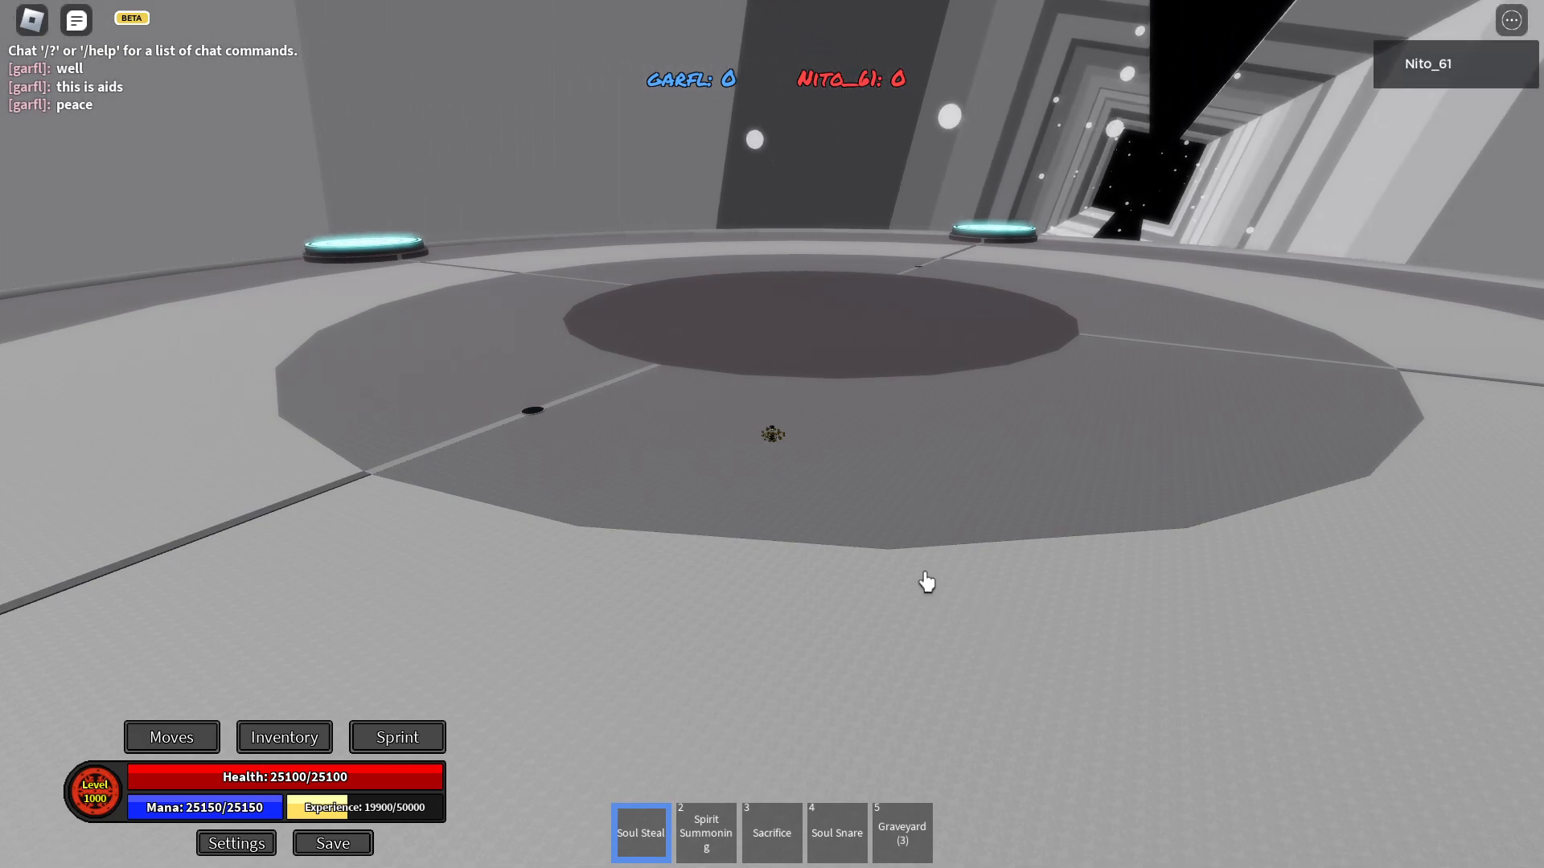
Cast the equipped Sacrifice ability into the arena, spending mana and graveyard souls
left_click(772, 833)
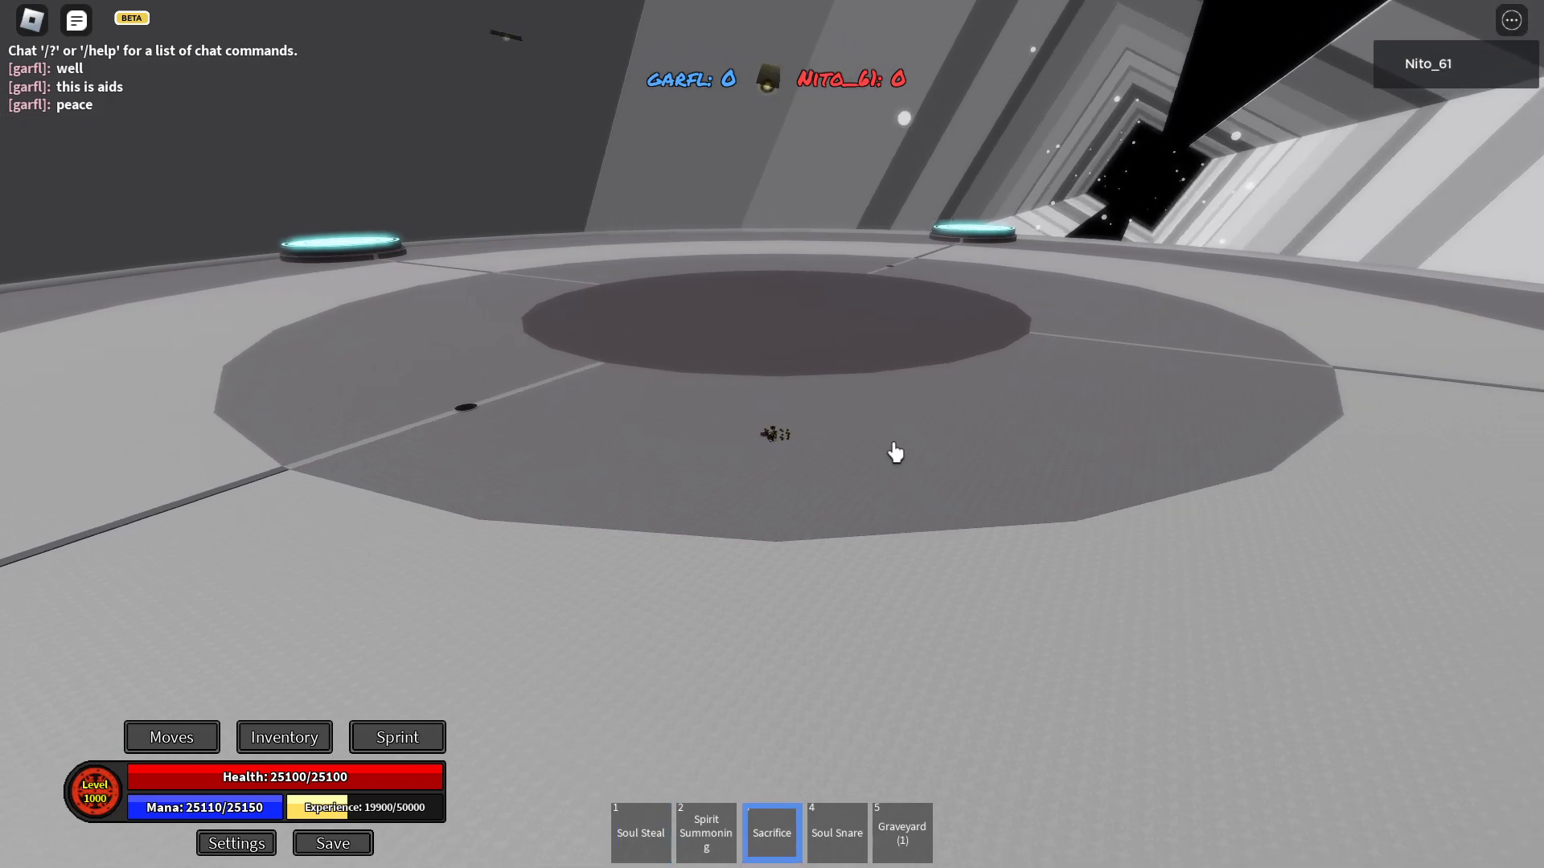